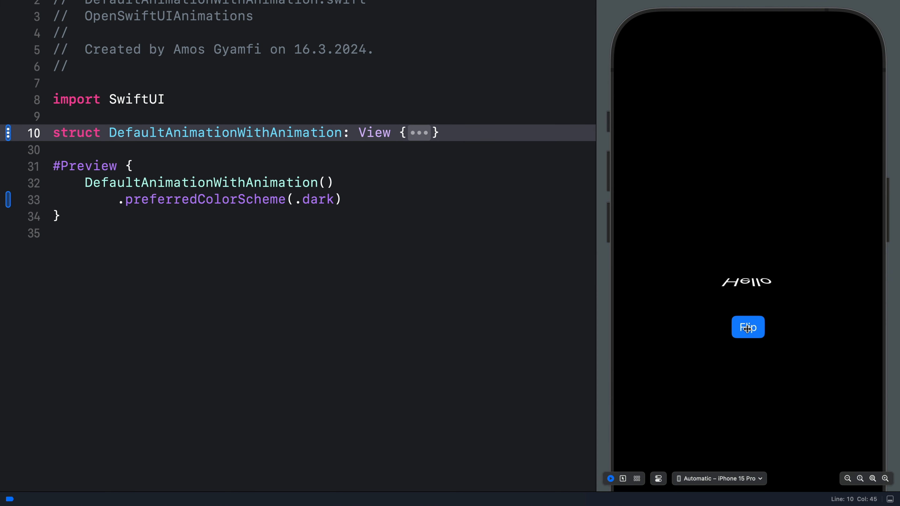
# Tap Flip repeatedly in the live preview to watch the Hello text animate.
pyautogui.click(748, 327)
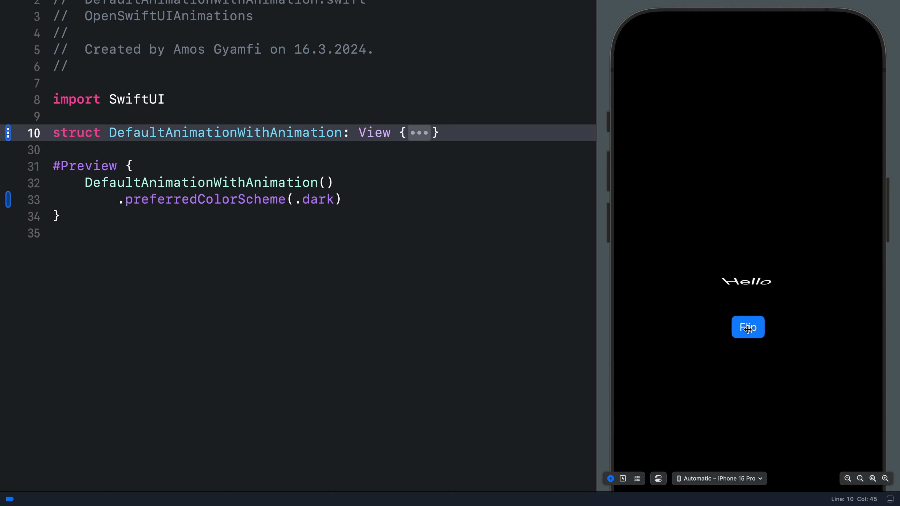
pyautogui.click(747, 327)
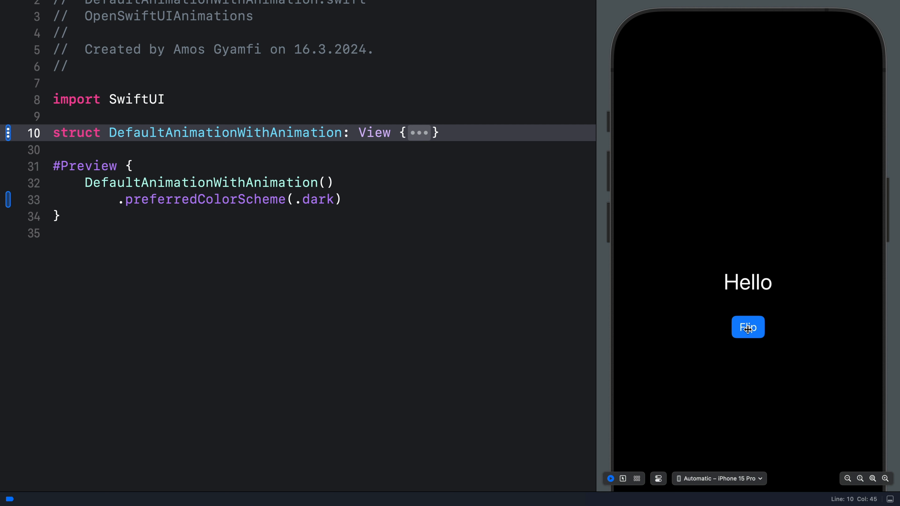
pyautogui.click(747, 327)
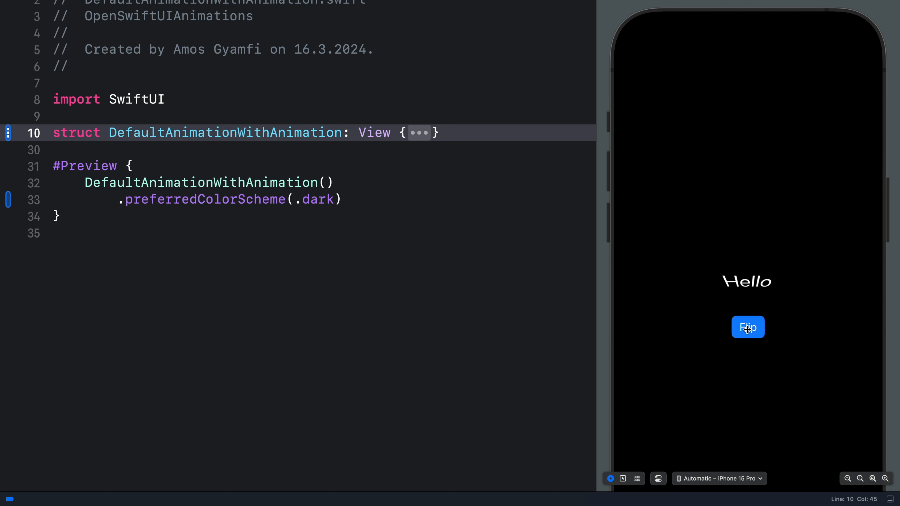
pyautogui.click(748, 328)
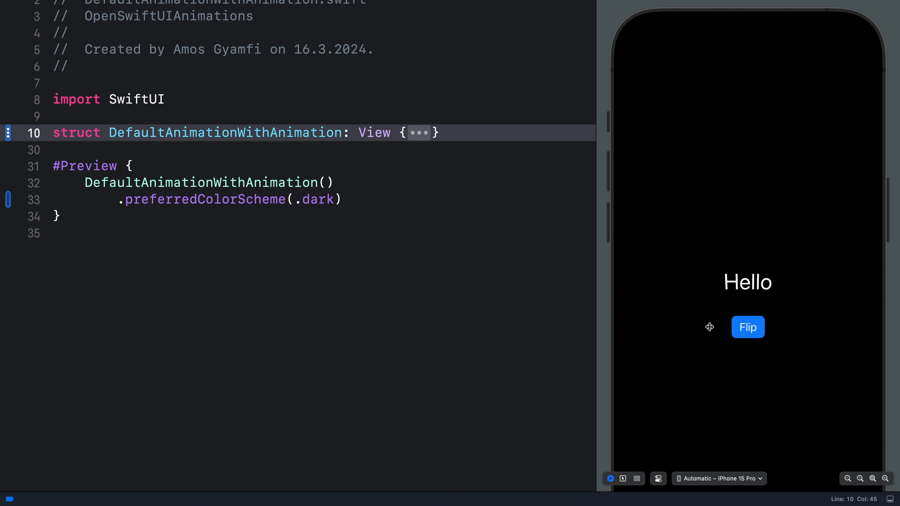
pyautogui.click(747, 327)
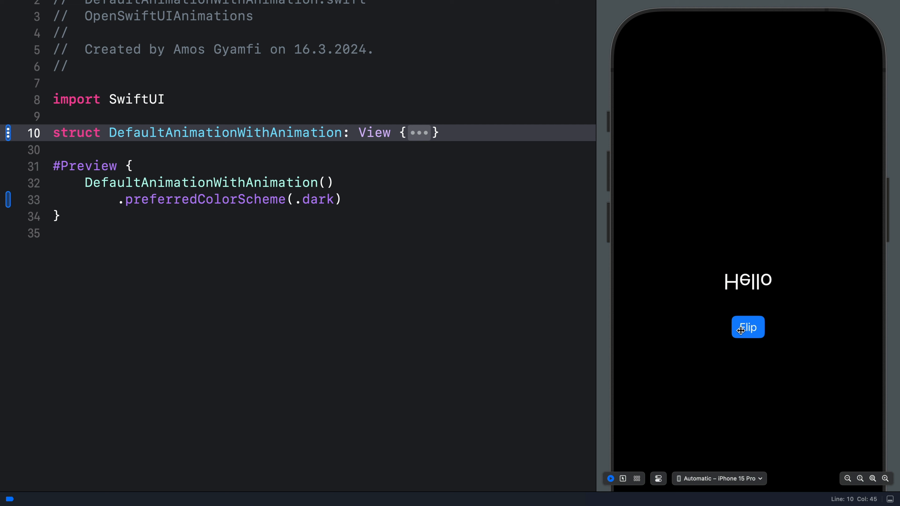
pyautogui.click(749, 327)
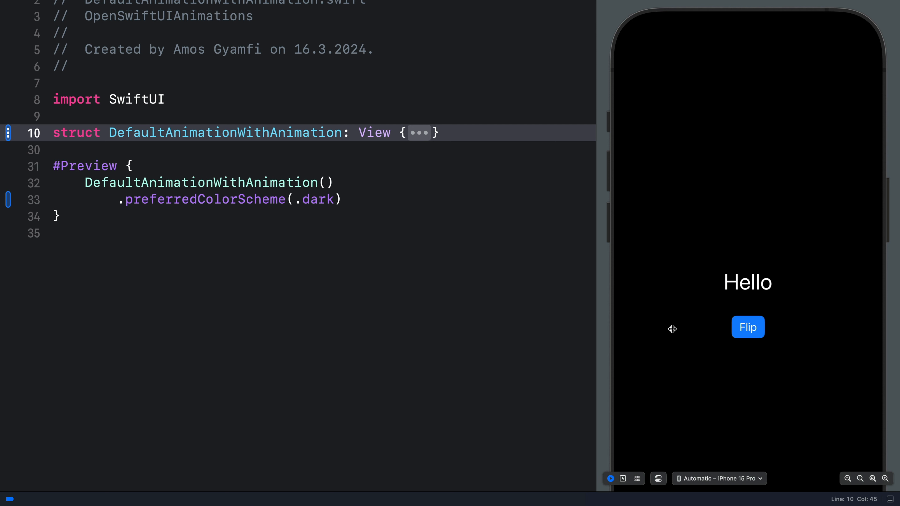
pyautogui.moveTo(731, 446)
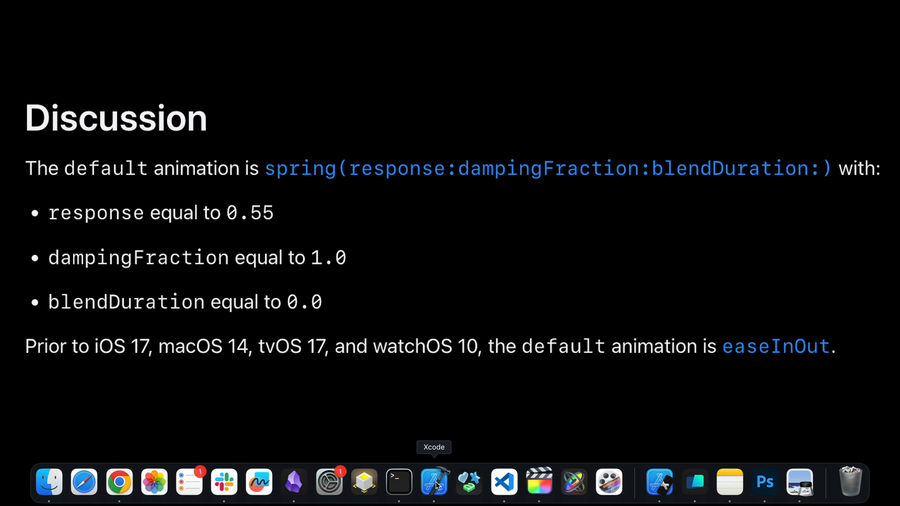
pyautogui.click(434, 482)
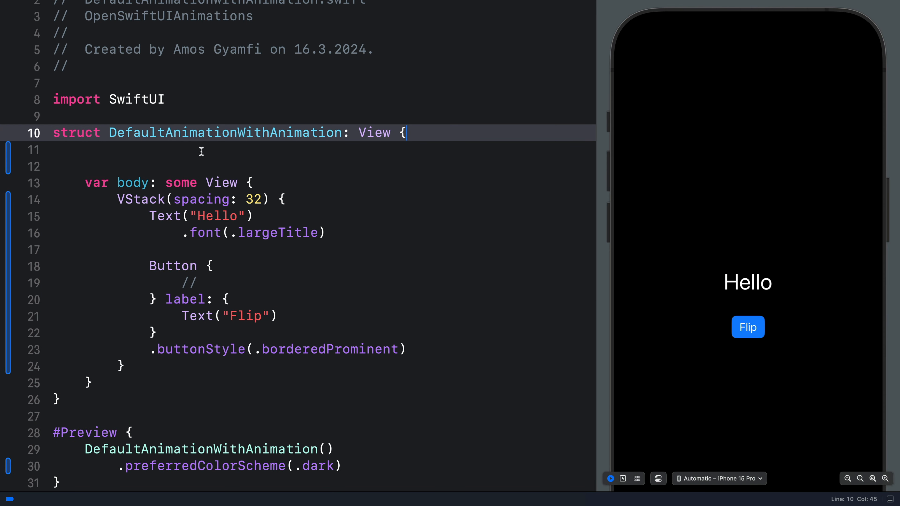
pyautogui.write('@State private var flipAngle = Double.zero')
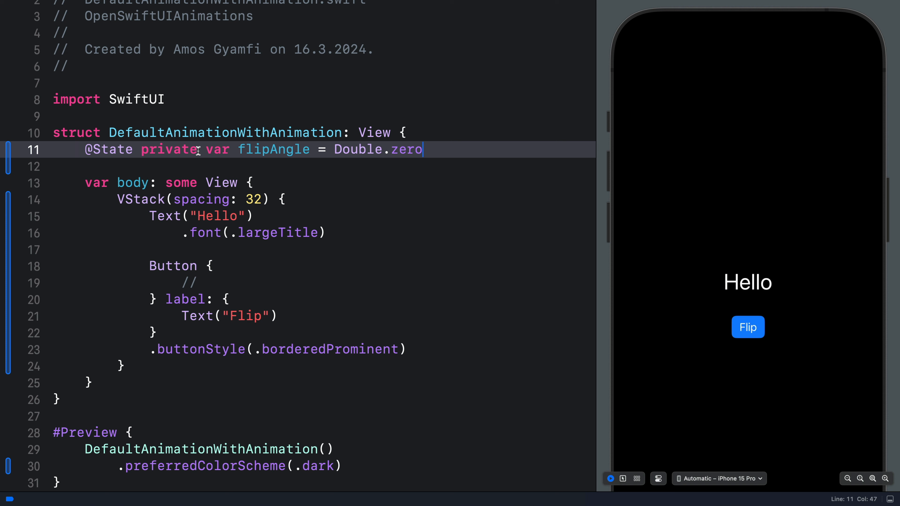
pyautogui.click(330, 149)
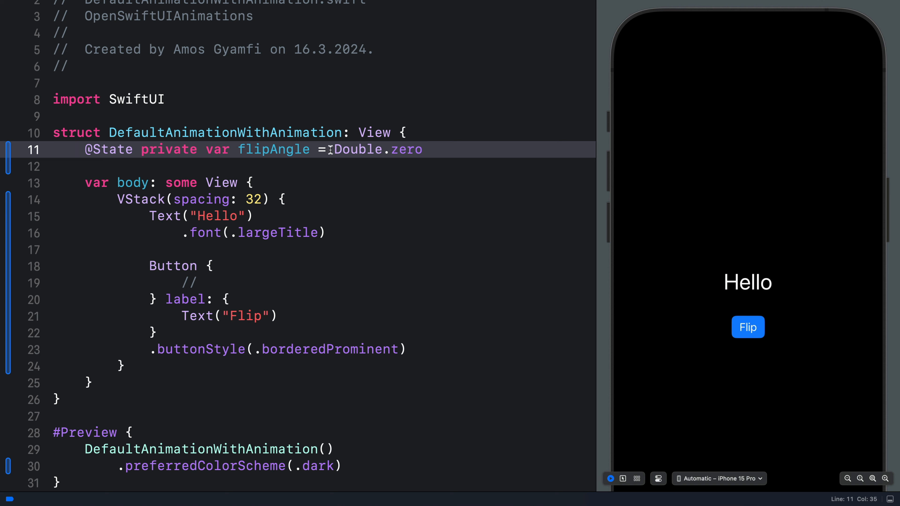
pyautogui.doubleClick(378, 149)
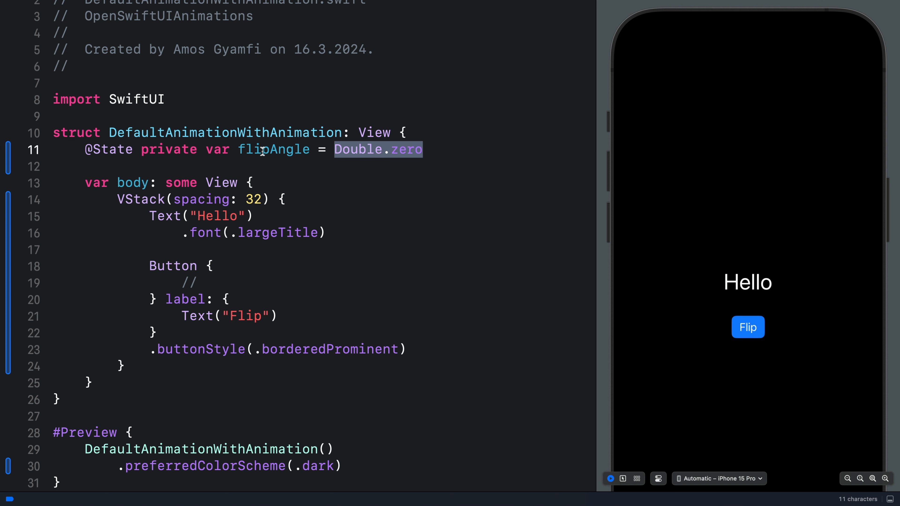
pyautogui.doubleClick(274, 149)
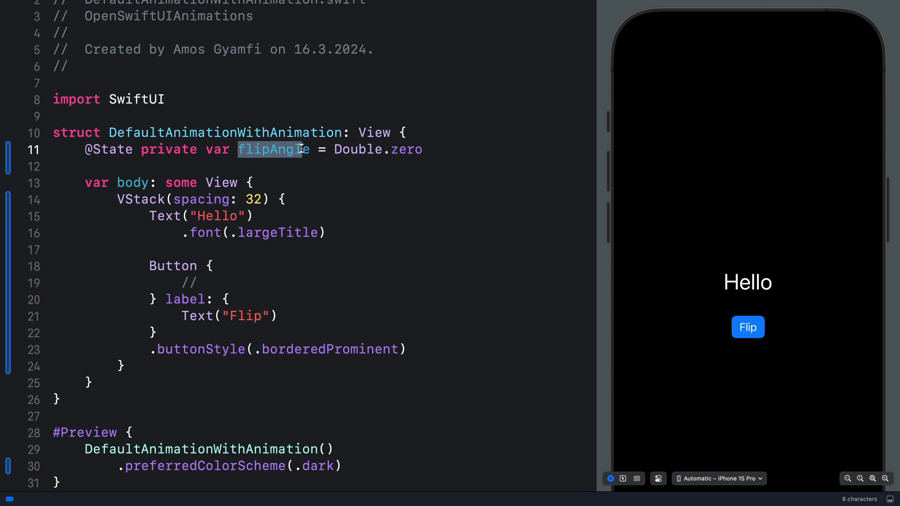
pyautogui.click(207, 283)
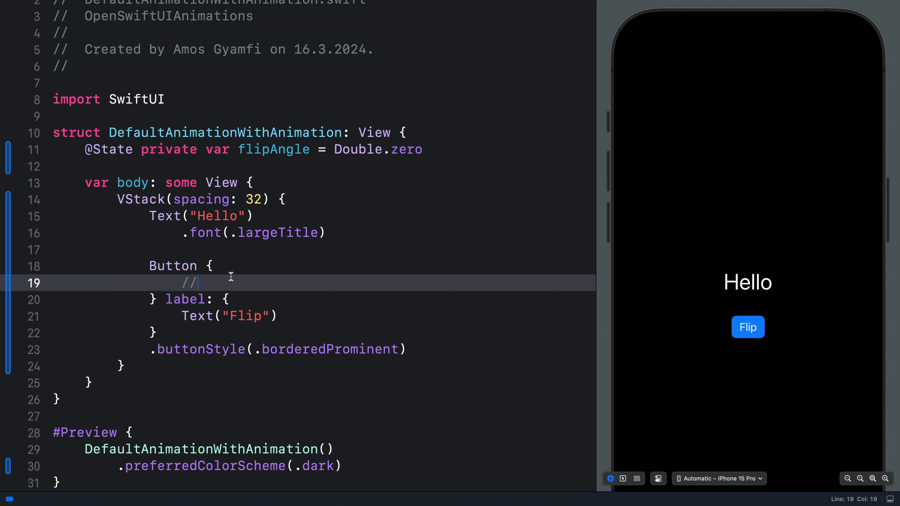
# Write withAnimation { flipAngle = (flipAngle == .zero) ? 360 : .zero } as Flip's action.
pyautogui.write('withAnimation {')
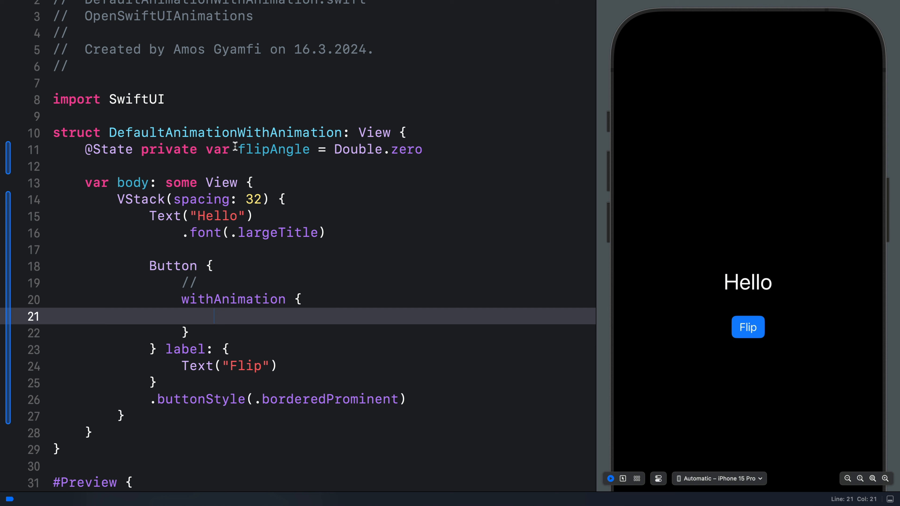
pyautogui.write('flipAngle =')
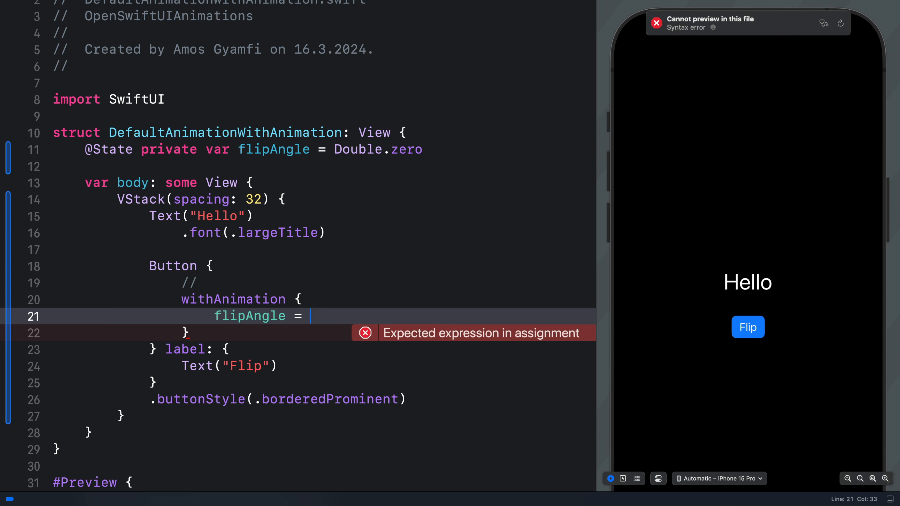
pyautogui.write('(flip)')
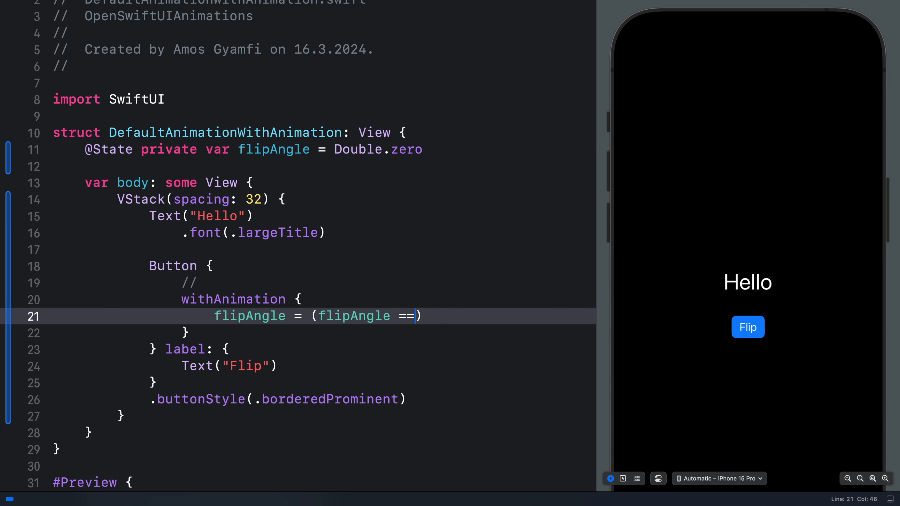
pyautogui.write('.zero')
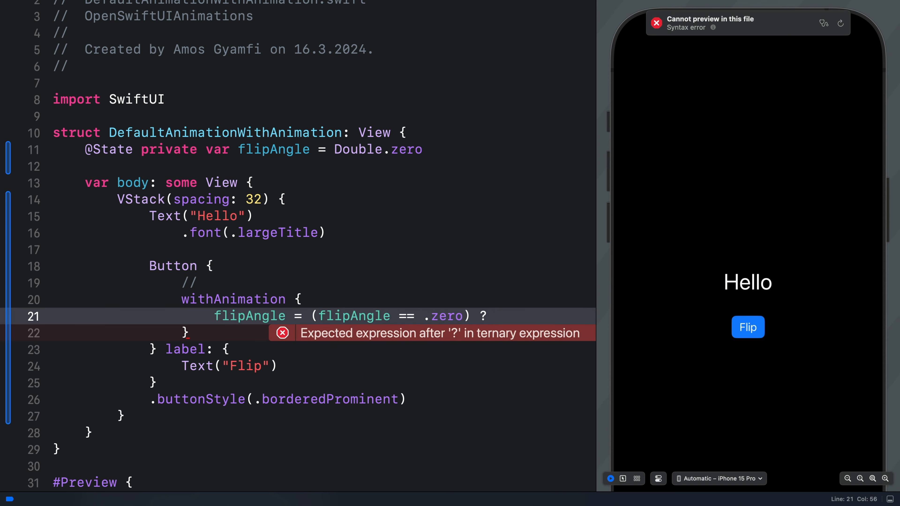
pyautogui.write('3')
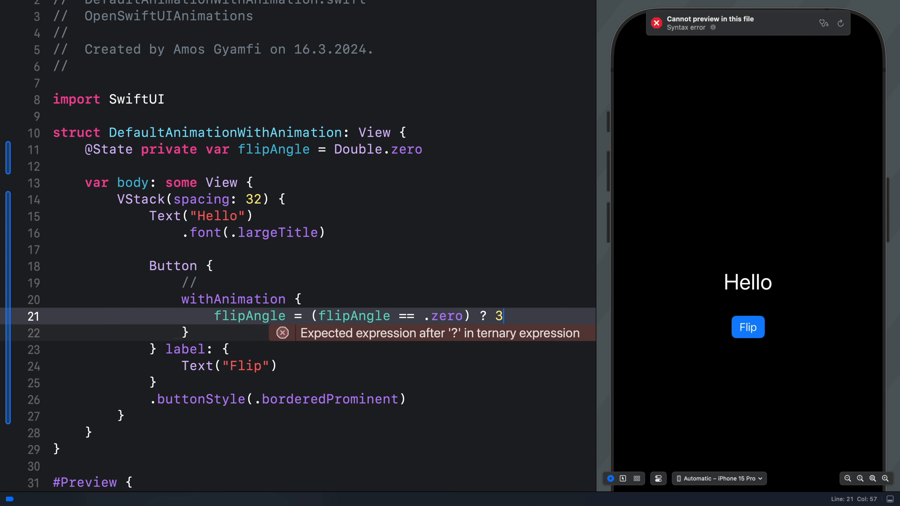
pyautogui.write('60 : .')
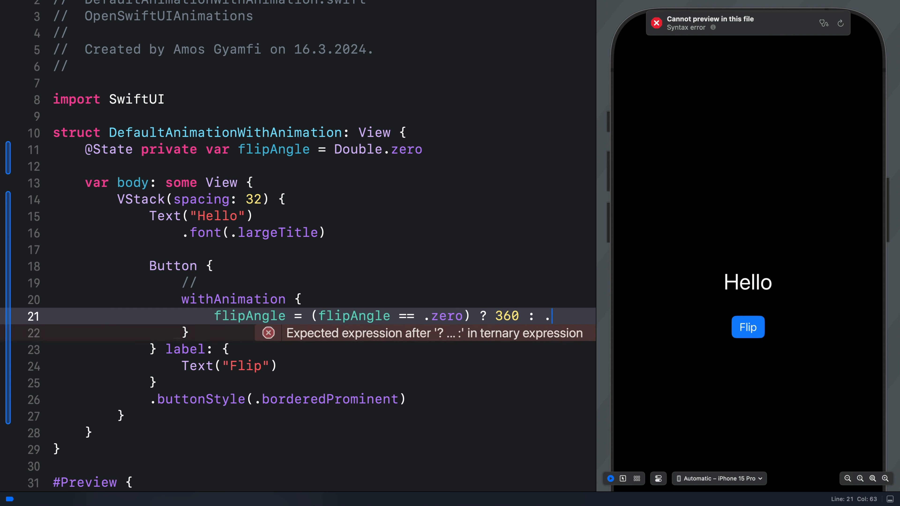
pyautogui.write('zero')
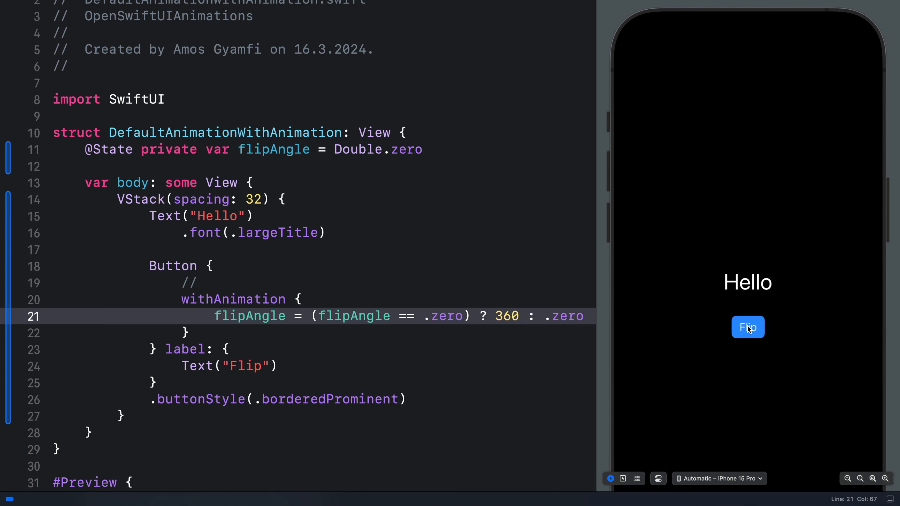
pyautogui.moveTo(355, 235)
pyautogui.write('.rotation3DEffect (')
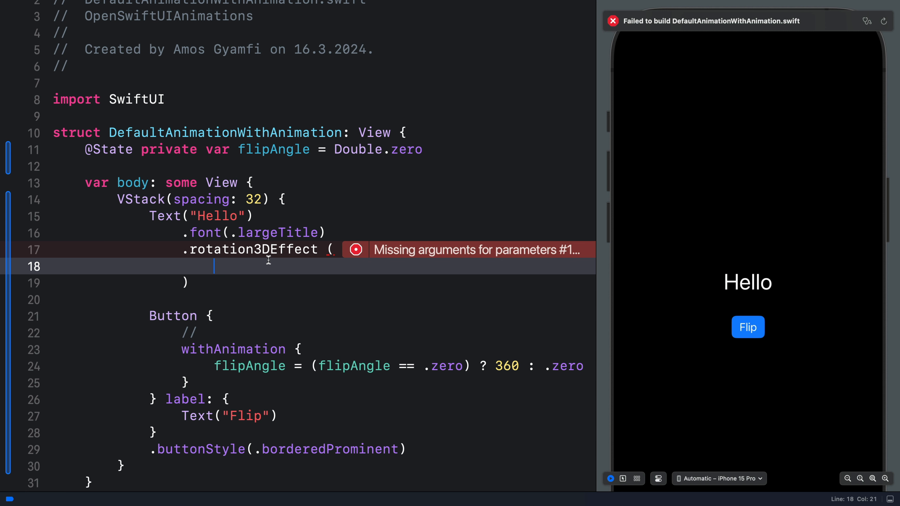
# Attach .rotation3DEffect(.degrees(flipAngle), axis: ...) to the Hello text.
pyautogui.write('.degrees(degrees: Double),')
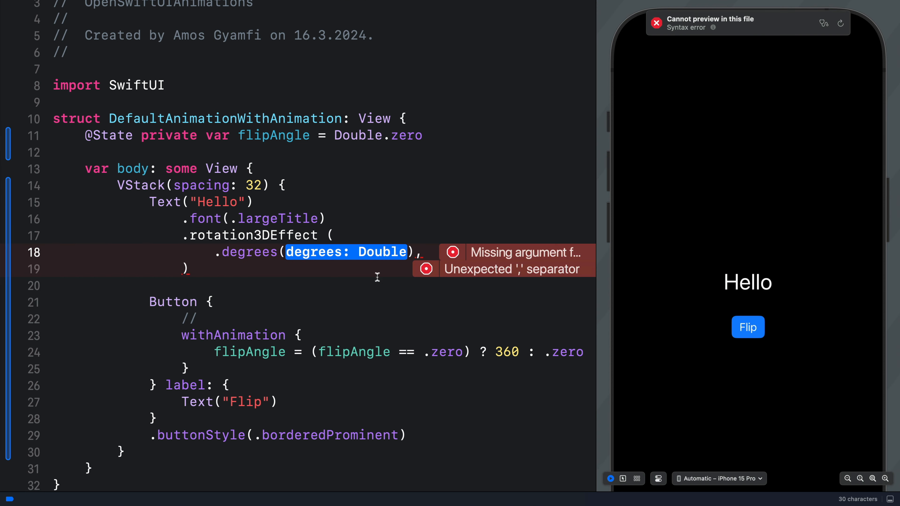
pyautogui.doubleClick(353, 352)
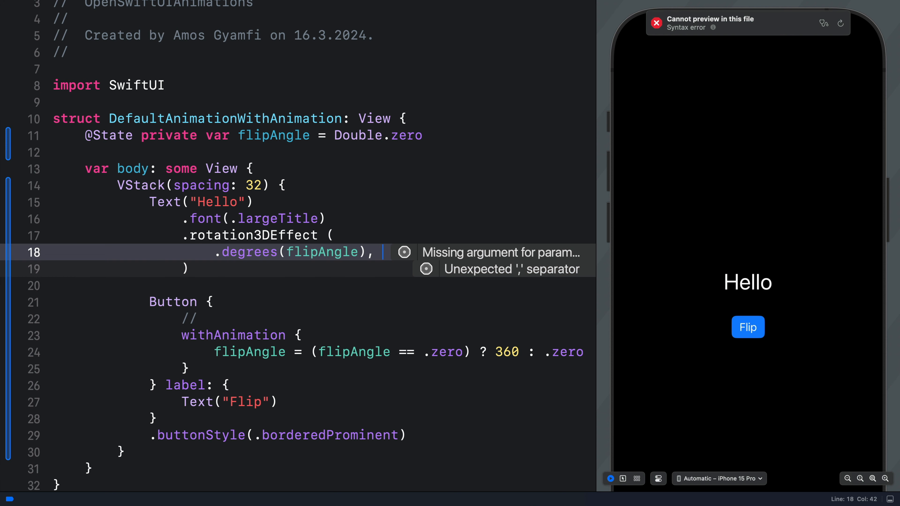
pyautogui.write('axis: (x: CGFloat, y: CGFloat, z: CGFloat)')
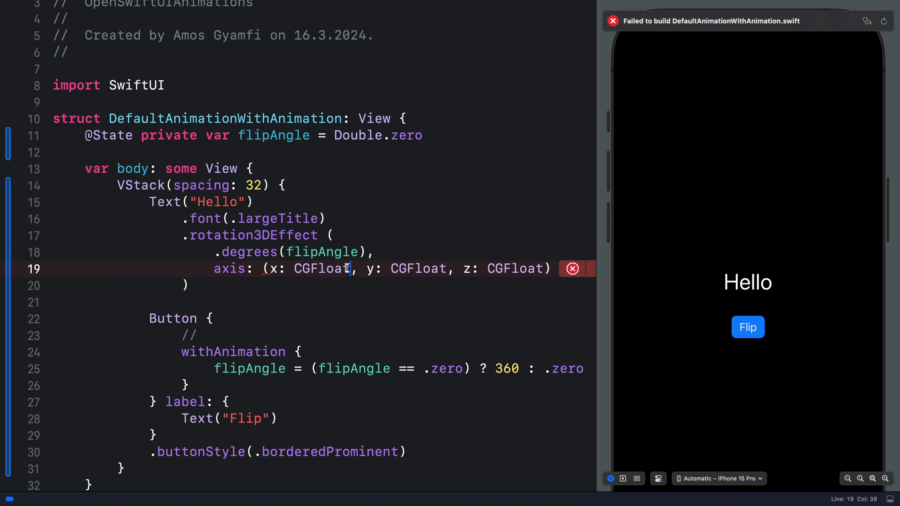
# Fill the rotation axis placeholders as (x: 1, y: 0, z: 0).
pyautogui.doubleClick(322, 269)
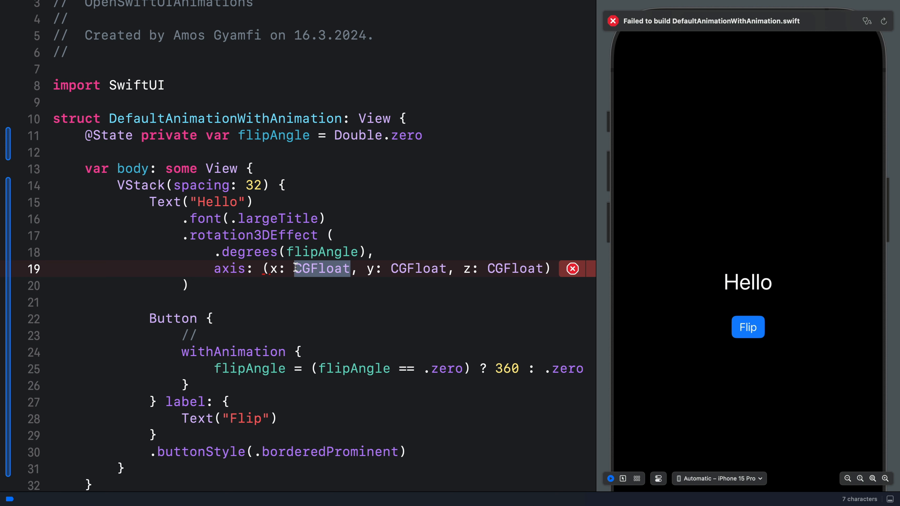
pyautogui.write('1')
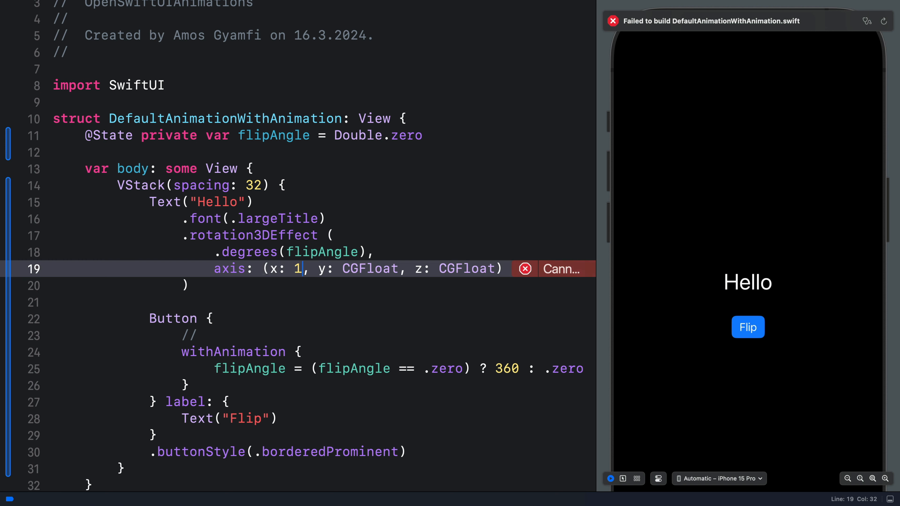
pyautogui.doubleClick(373, 269)
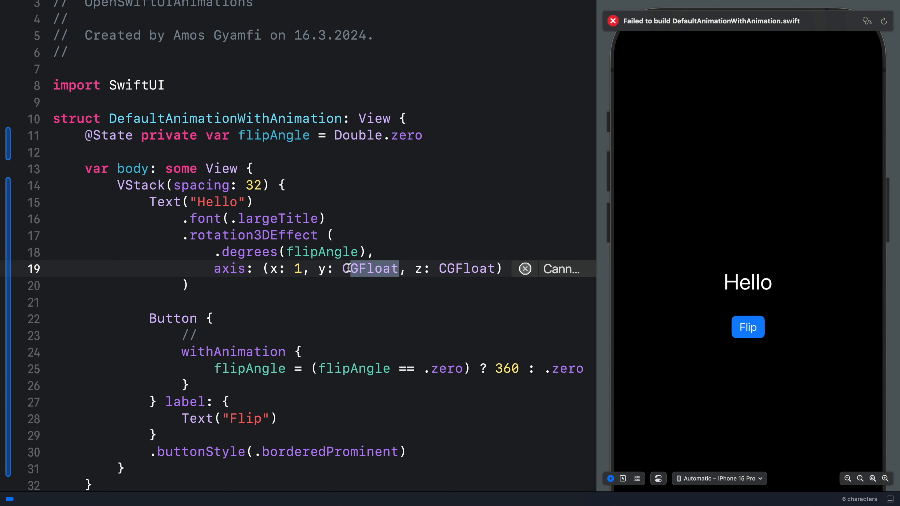
pyautogui.write('0')
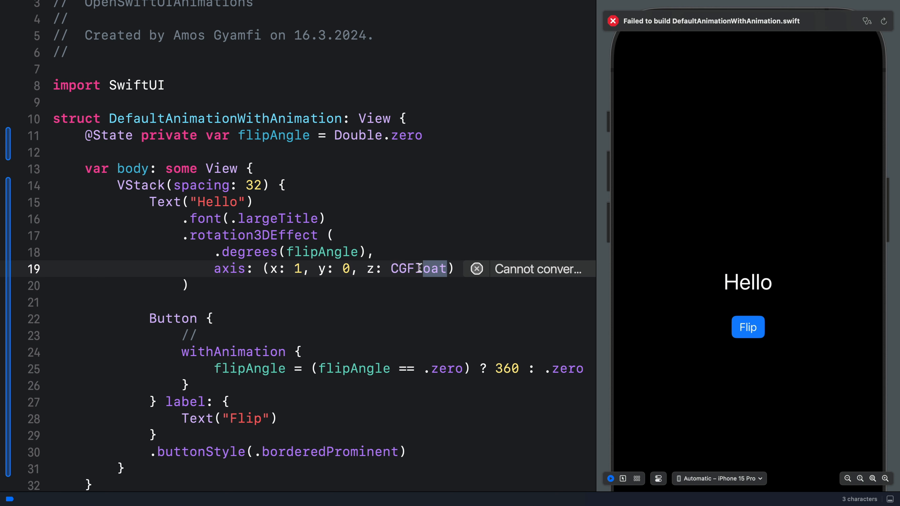
pyautogui.write('0')
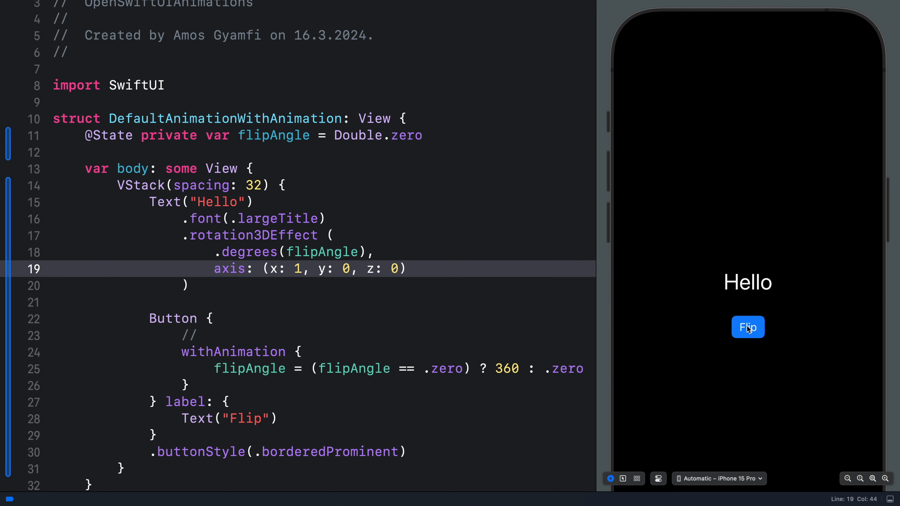
pyautogui.moveTo(304, 270)
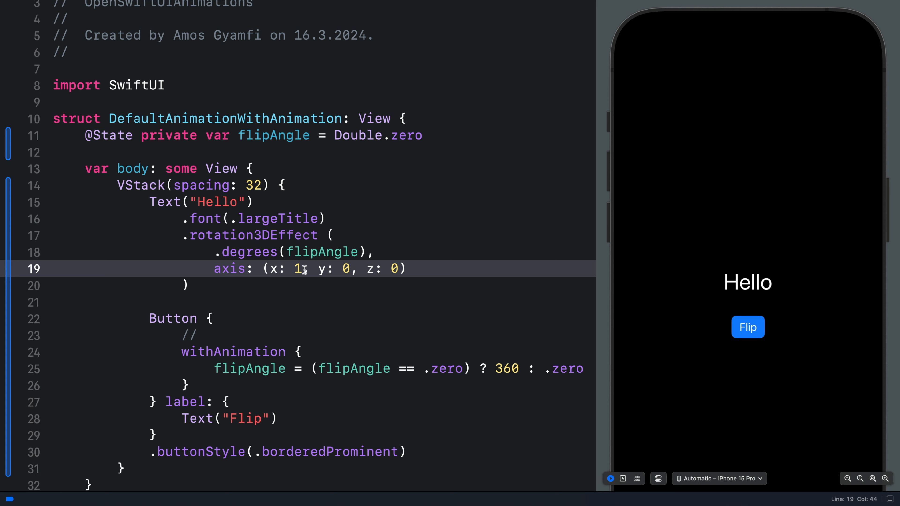
# Change the rotation axis to (x: 0, y: 0, z: 1).
pyautogui.press('backspace')
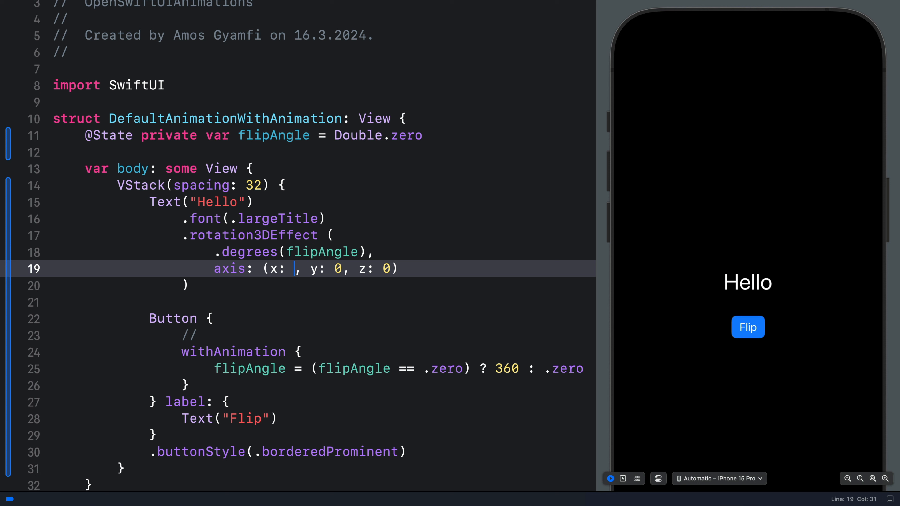
pyautogui.write('0')
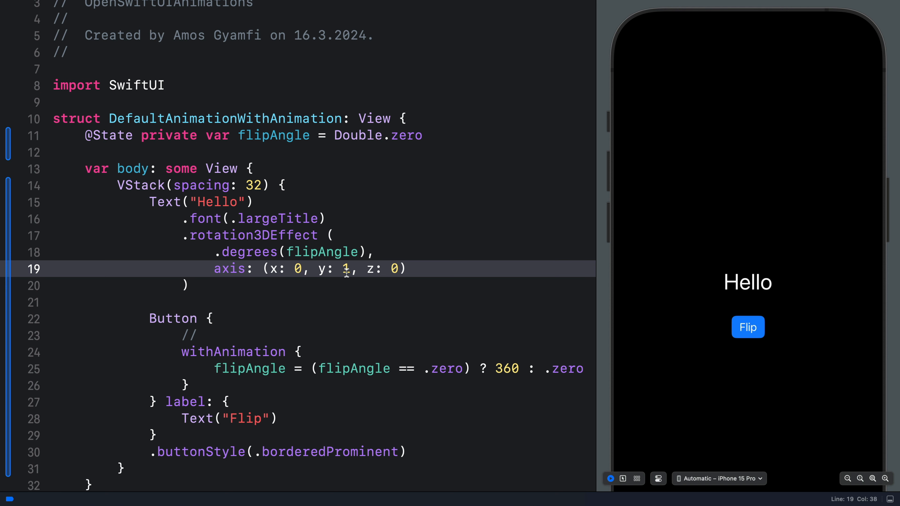
pyautogui.write('0')
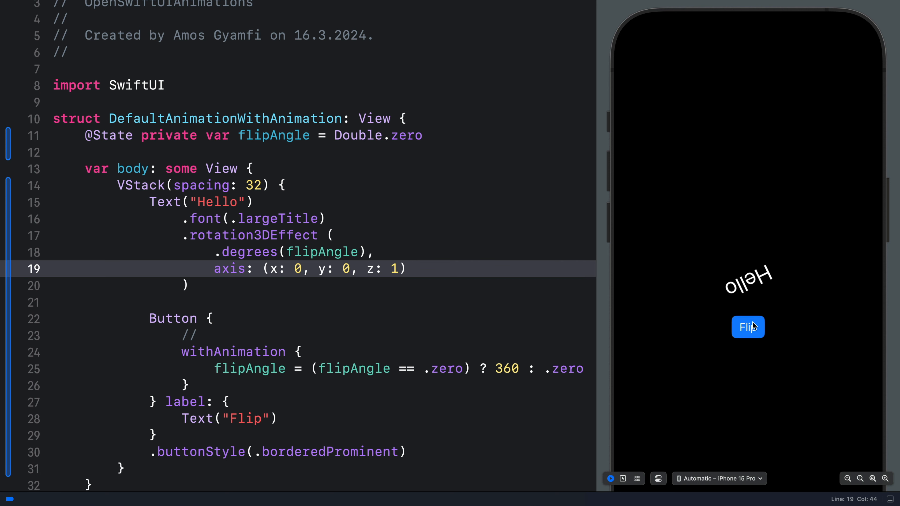
# Tap Flip in the canvas preview several times to confirm Hello spins in the plane.
pyautogui.click(747, 327)
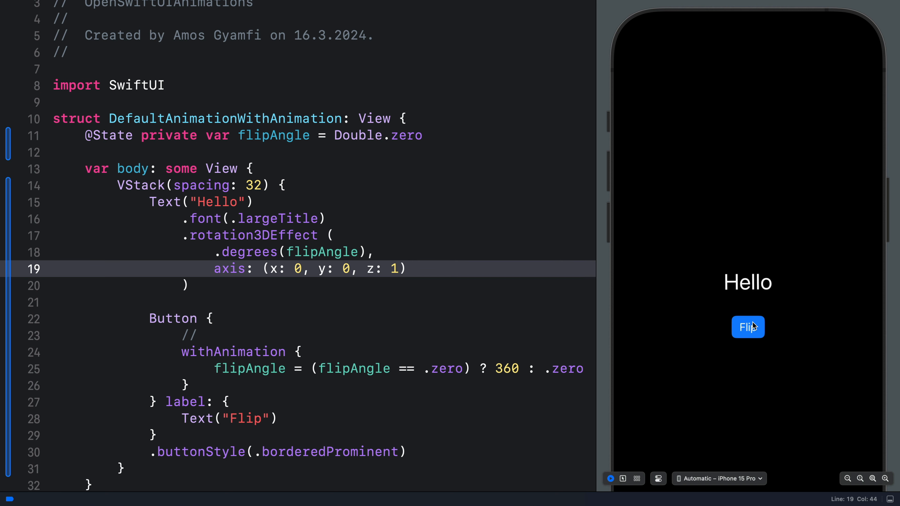
pyautogui.click(223, 352)
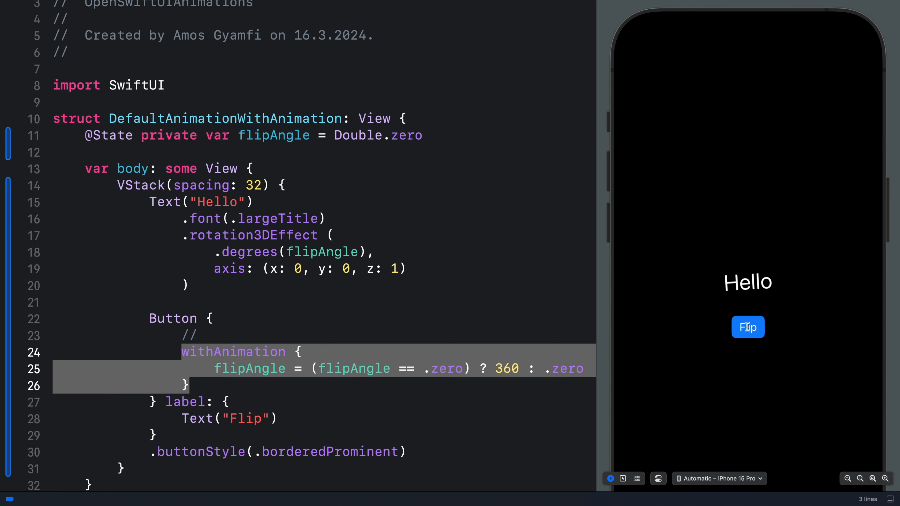
pyautogui.click(747, 328)
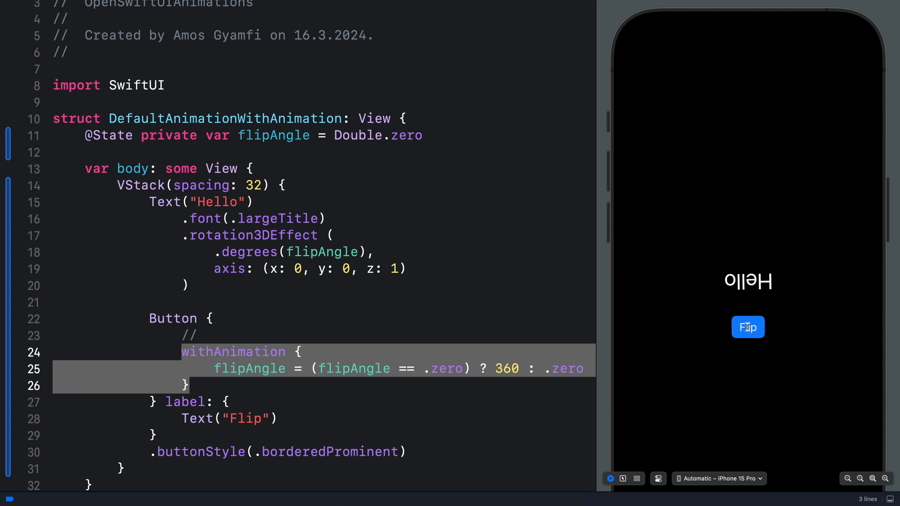
pyautogui.click(748, 327)
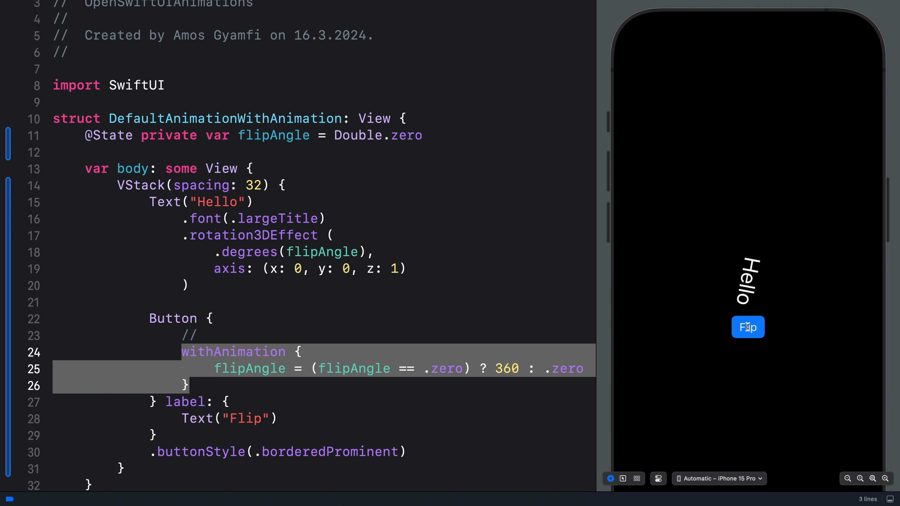